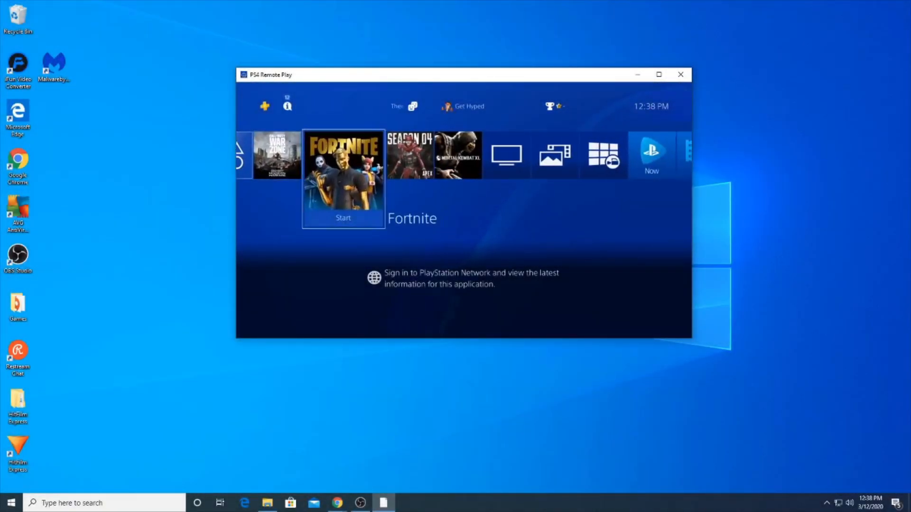
Go to the 'PS4 Remote Play Windows PC / Mac - Playstation.net' search result.
left_click(342, 218)
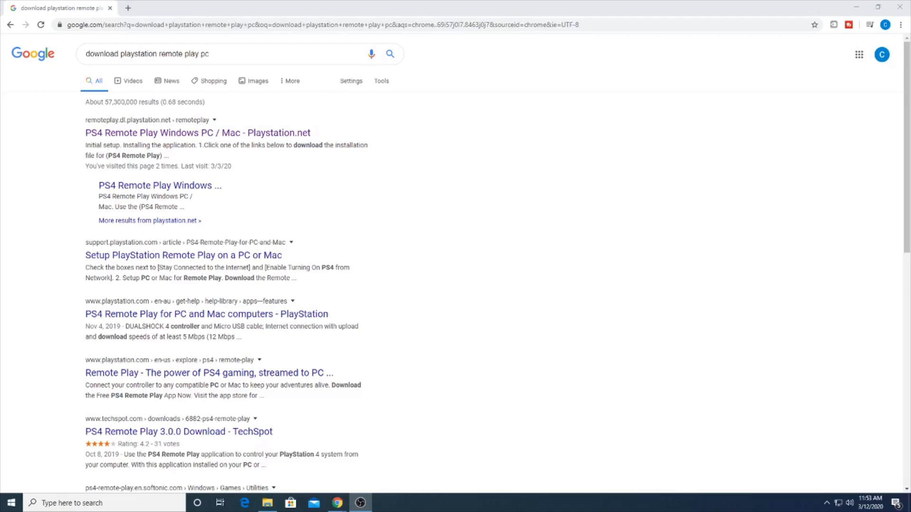
mouse_move(43, 236)
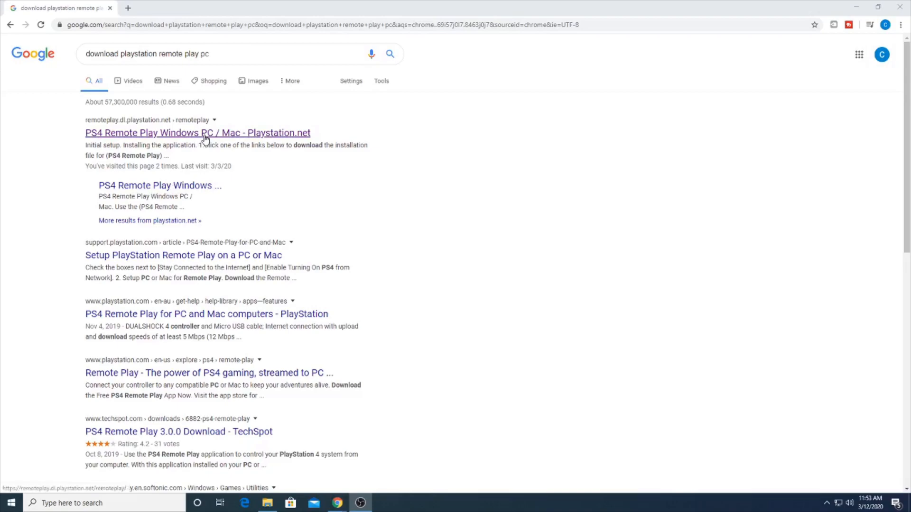
left_click(197, 133)
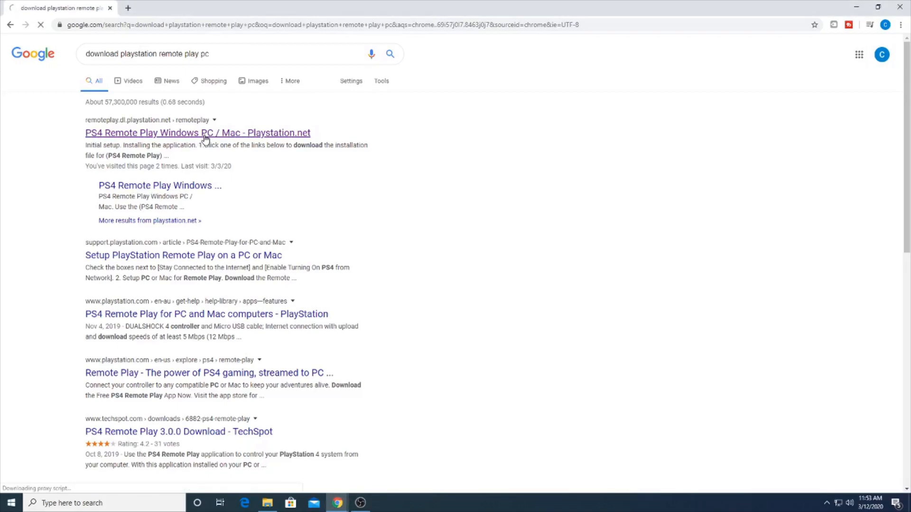
left_click(198, 133)
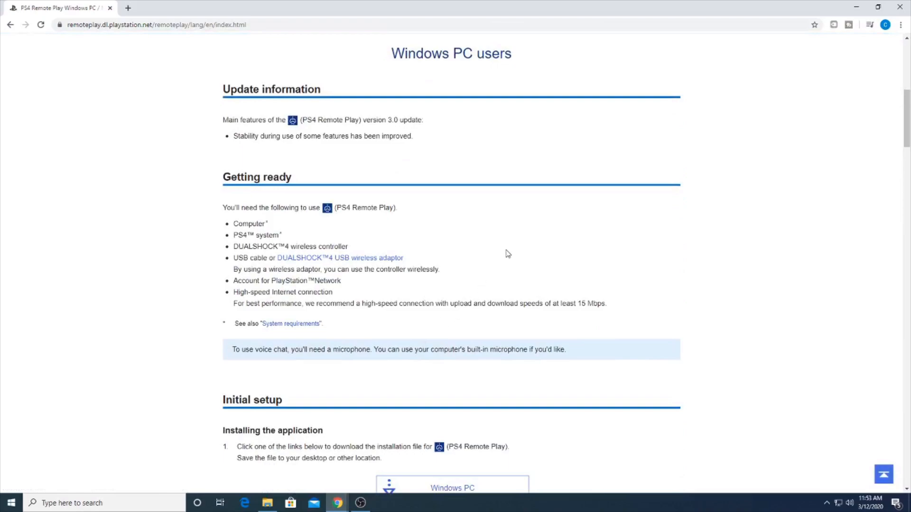
mouse_move(488, 253)
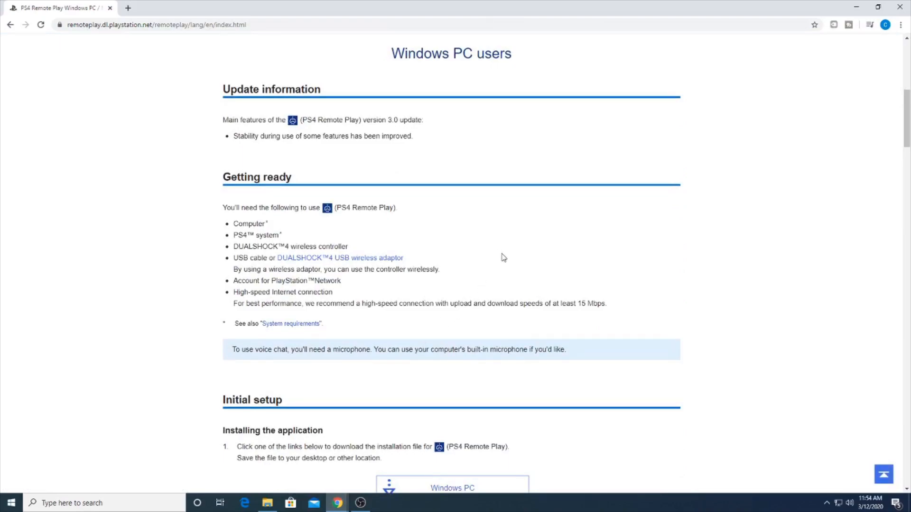
Scroll to Initial setup and download RemotePlayInstaller.exe via the Windows PC button.
scroll("down", 3)
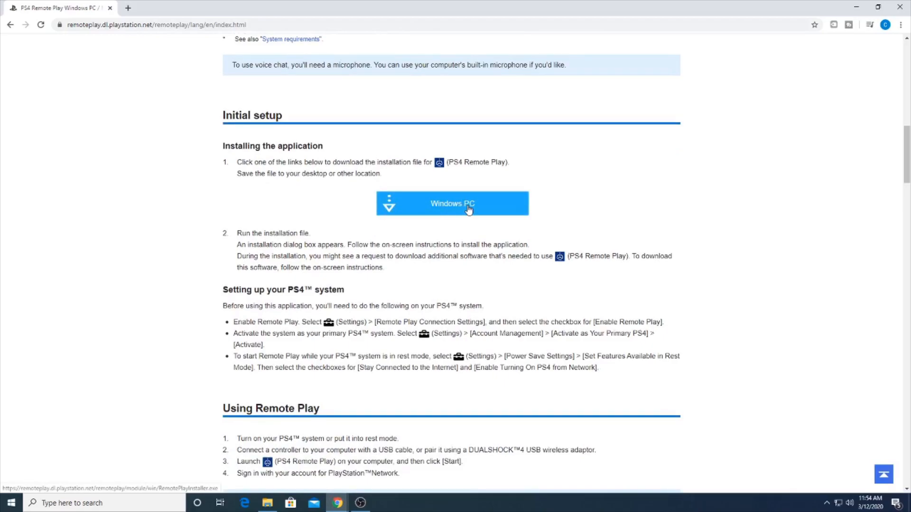
left_click(452, 203)
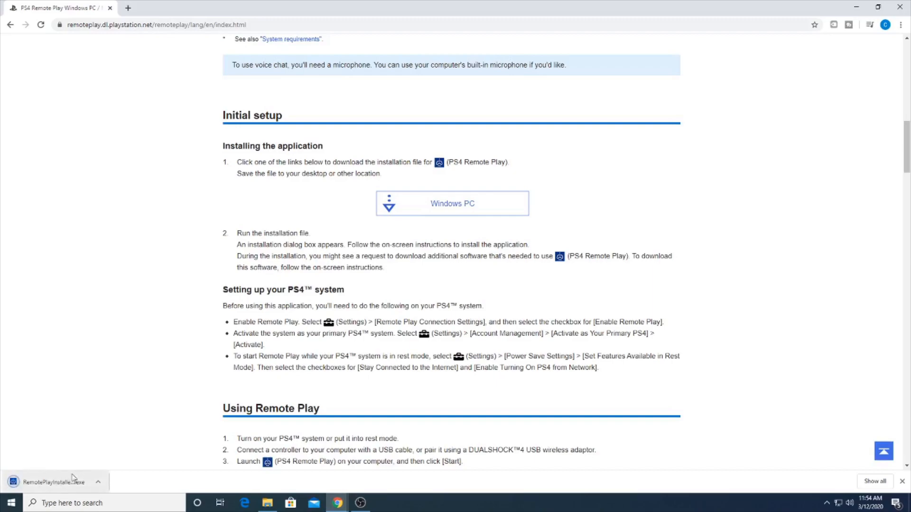
mouse_move(101, 416)
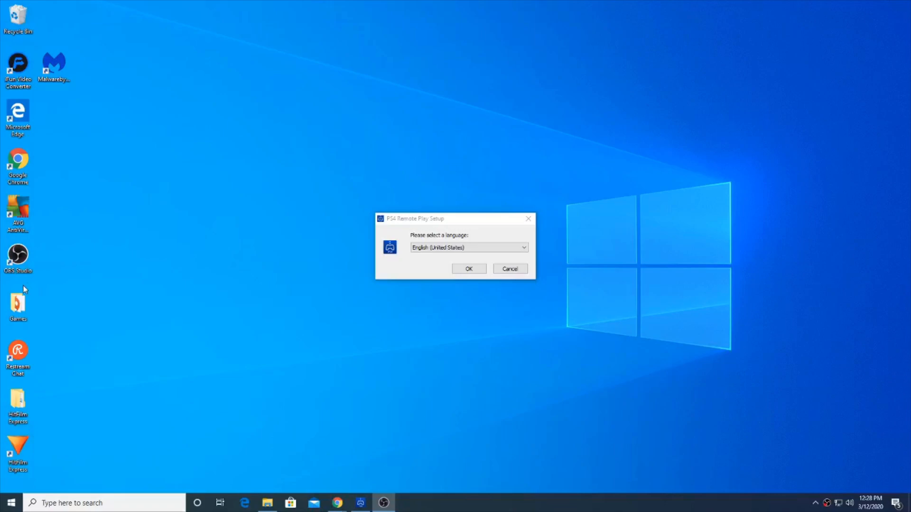
Run the wizard: English (United States), accept license, default folder, Install, Finish.
left_click(468, 269)
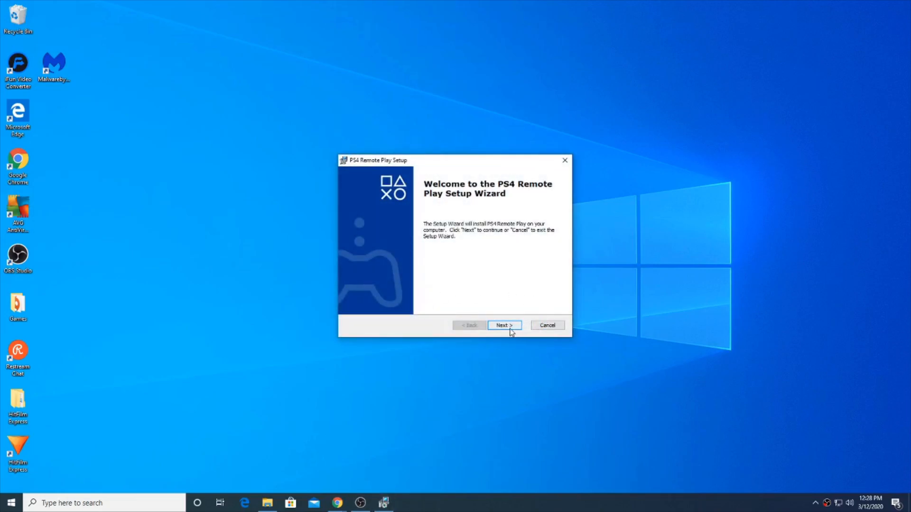
left_click(503, 325)
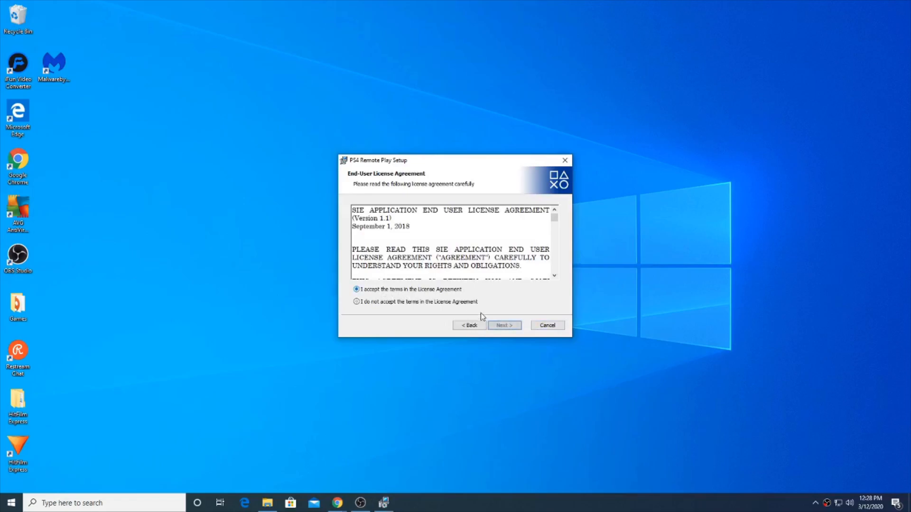
left_click(503, 325)
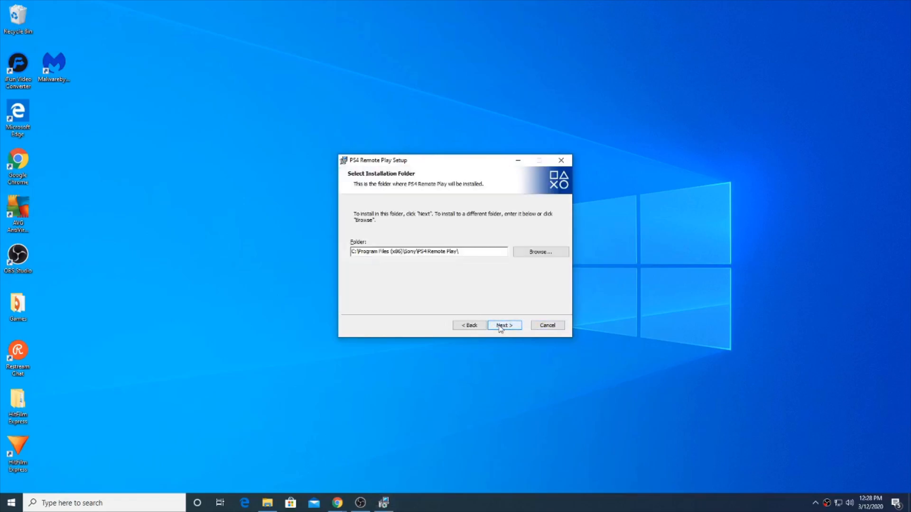
left_click(503, 324)
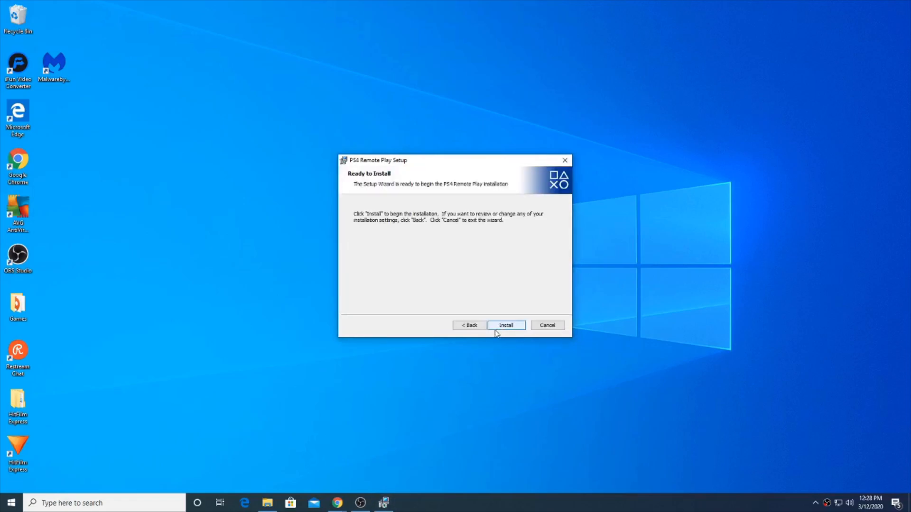
left_click(505, 325)
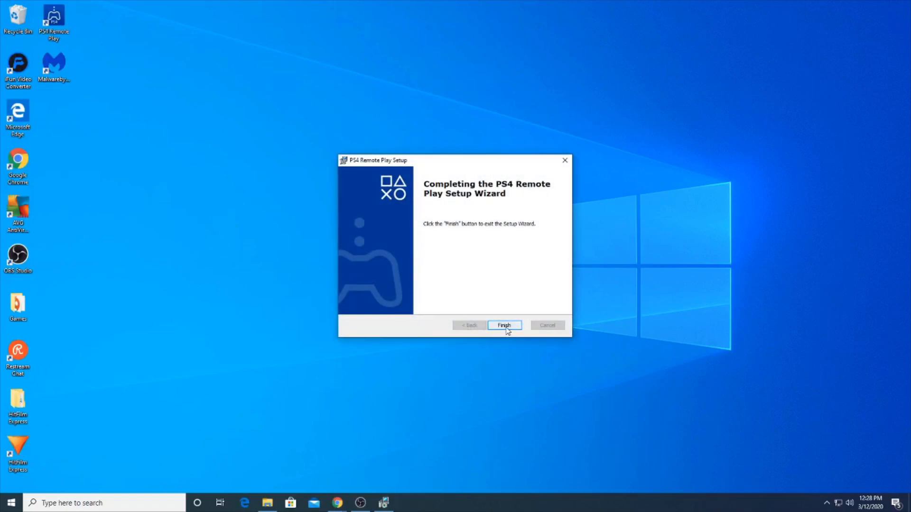
left_click(503, 324)
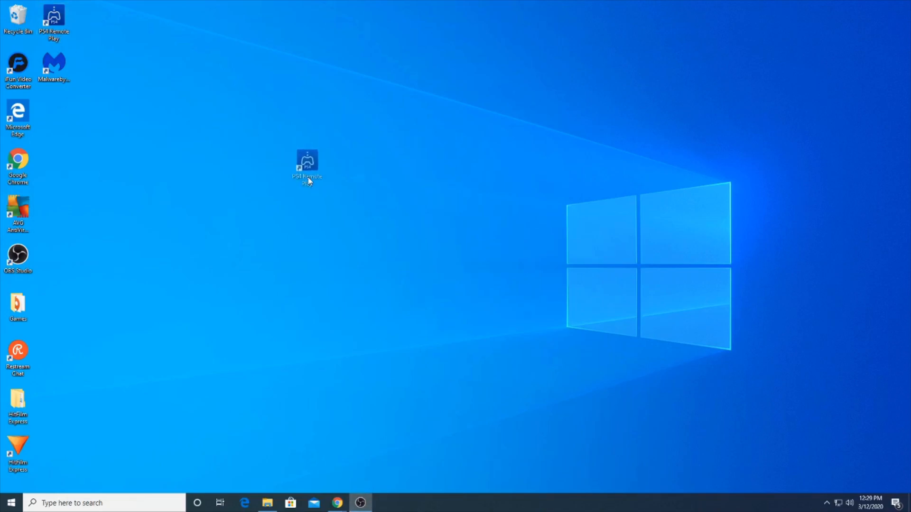
Move the PS4 Remote Play shortcut to mid-desktop and launch it.
left_click_drag(54, 17, 307, 167)
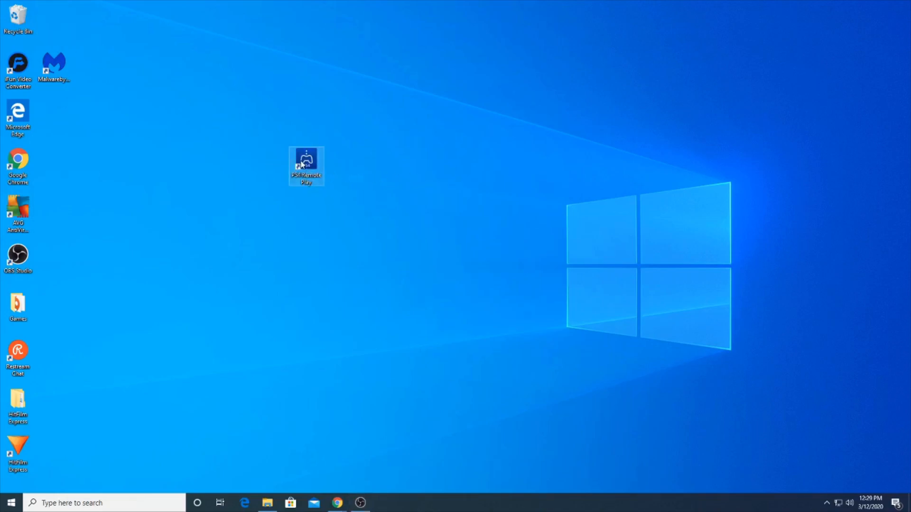
double_click(306, 167)
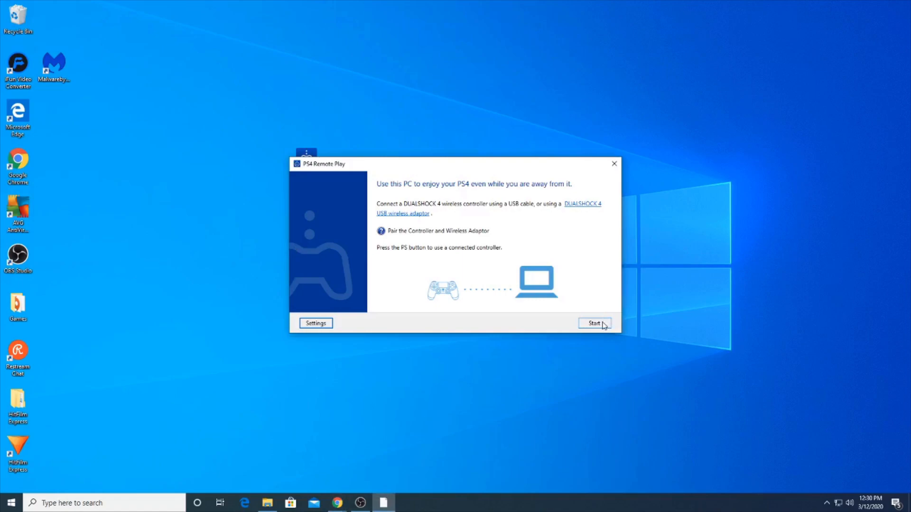
mouse_move(602, 326)
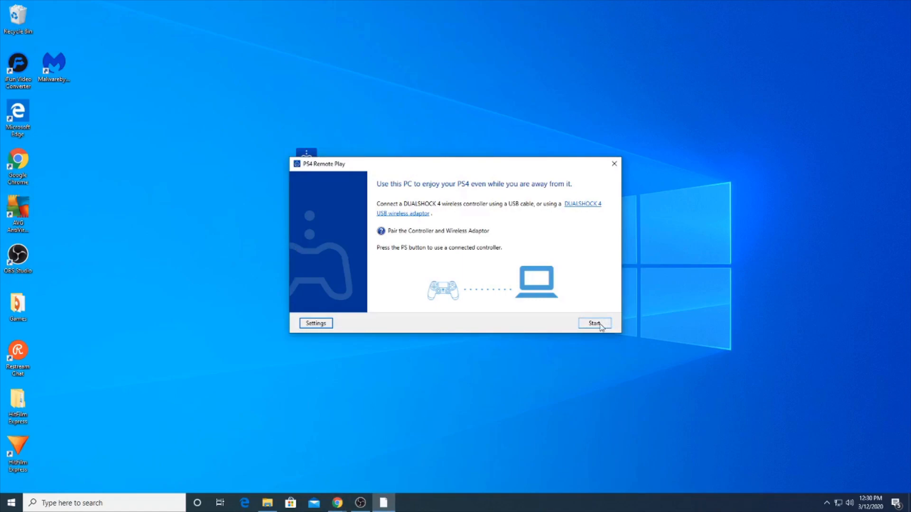
left_click(593, 322)
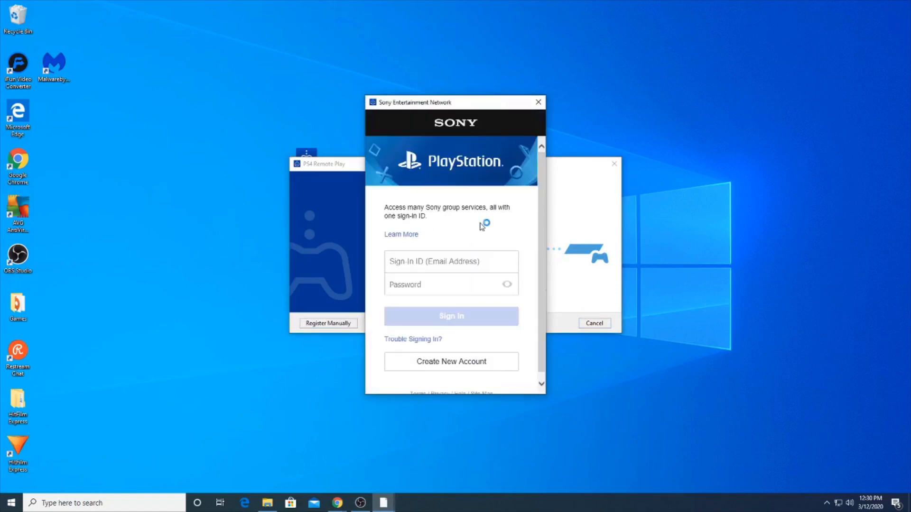
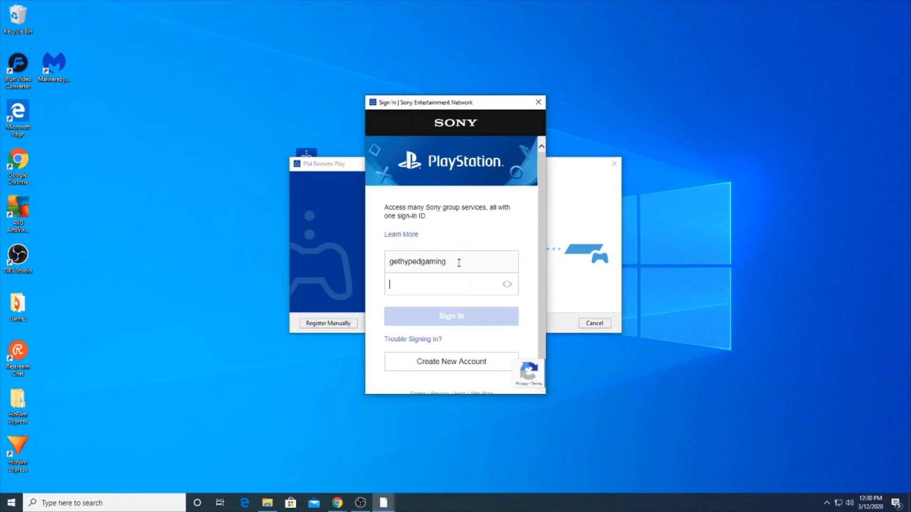
type("••")
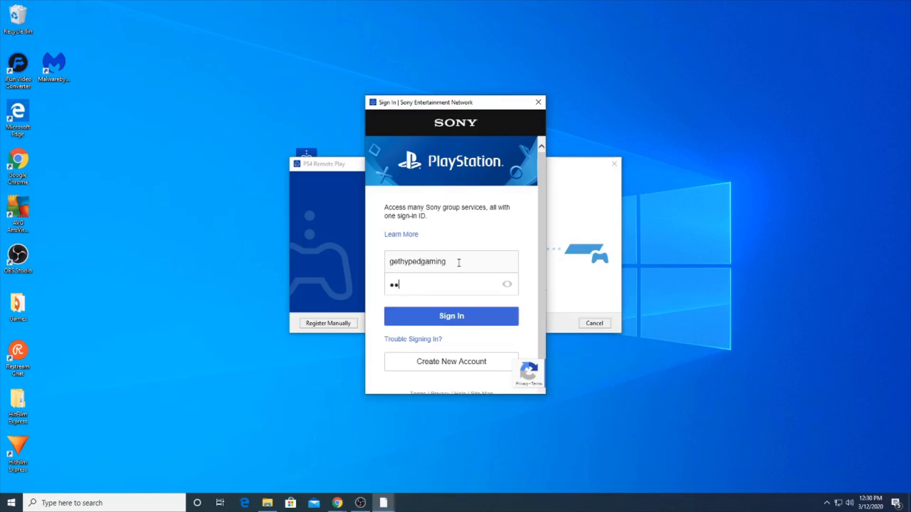
type("password")
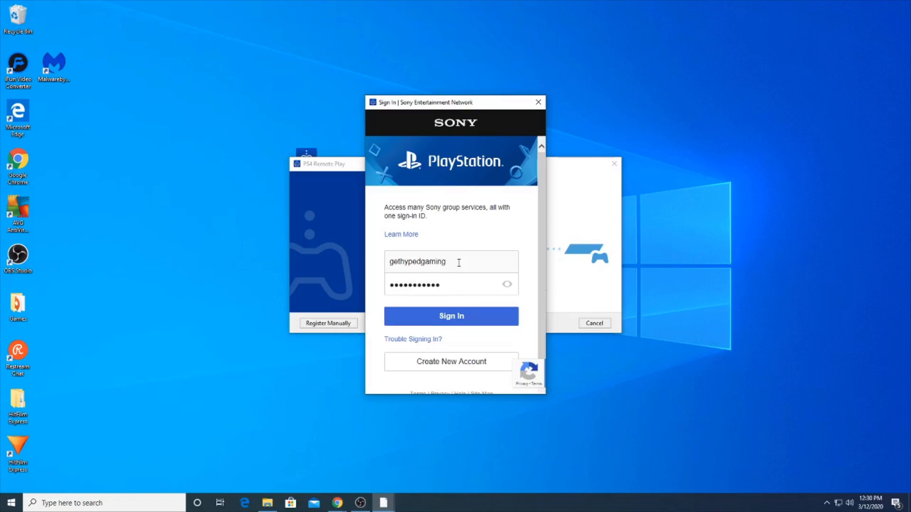
left_click(451, 316)
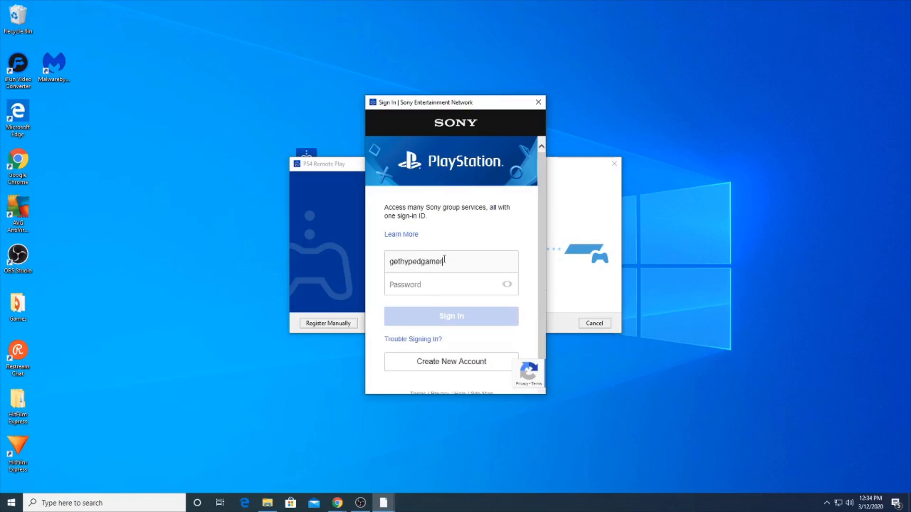
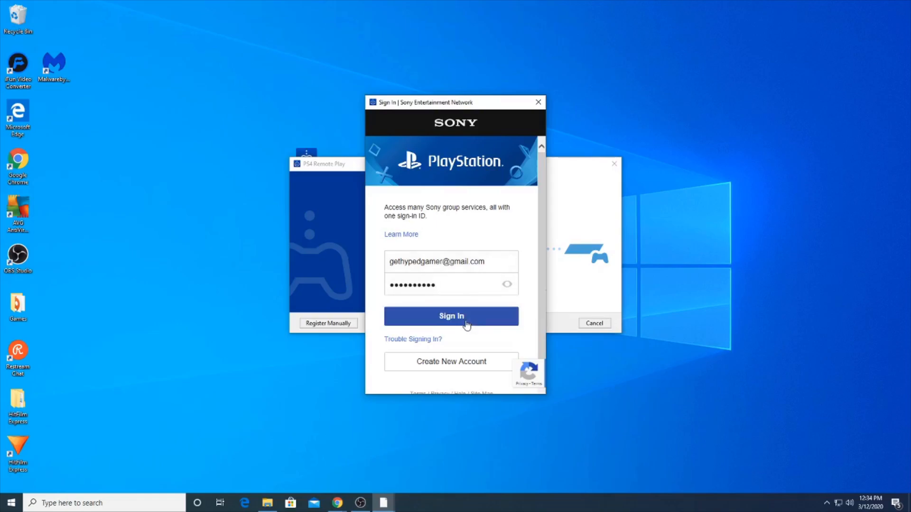
left_click(451, 316)
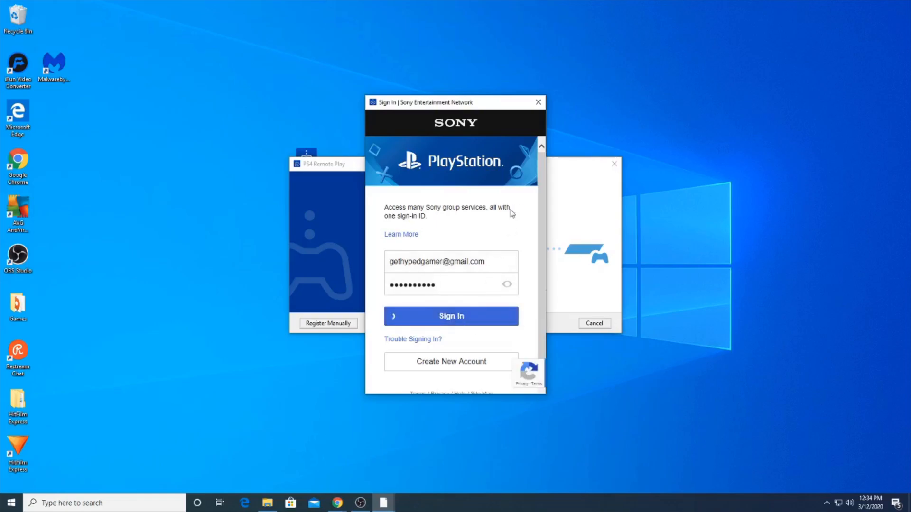
left_click(451, 316)
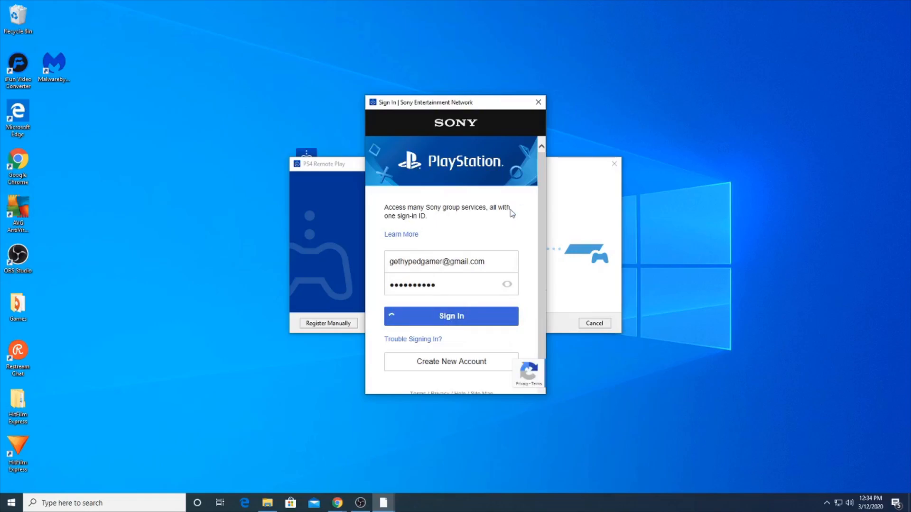
left_click(451, 316)
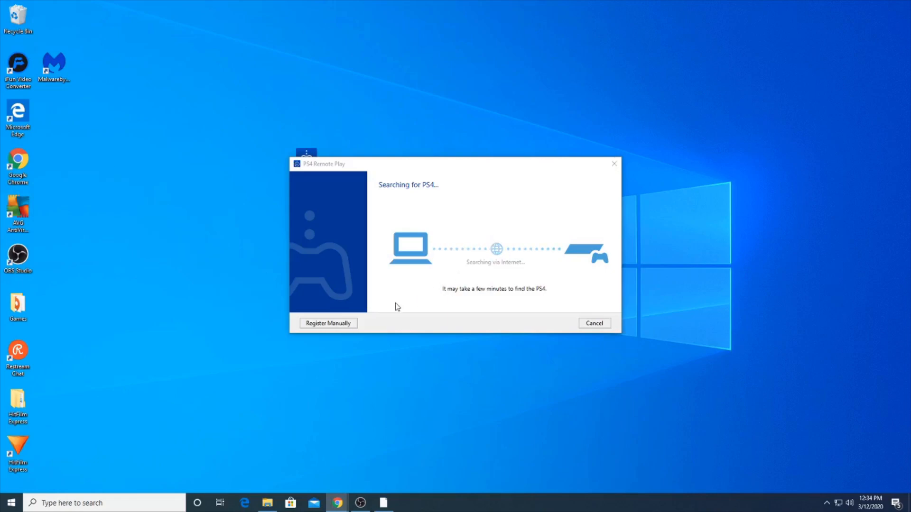
Choose Register Manually while the app is searching for the PS4.
left_click(327, 323)
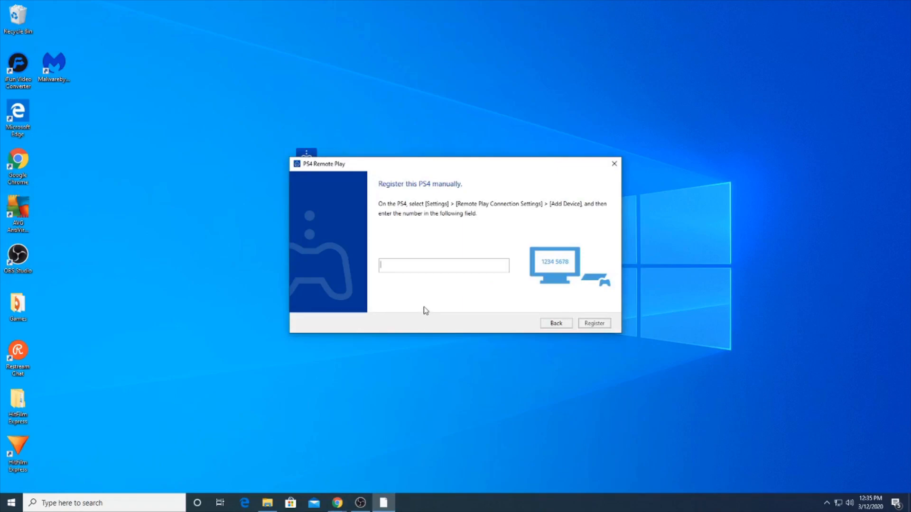
mouse_move(426, 305)
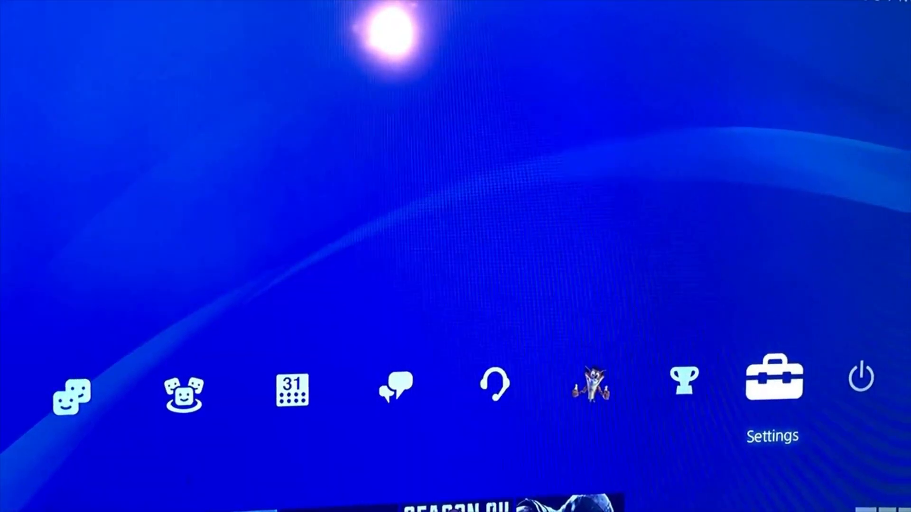
On the console, go to Settings and select Remote Play Connection Settings.
left_click(772, 381)
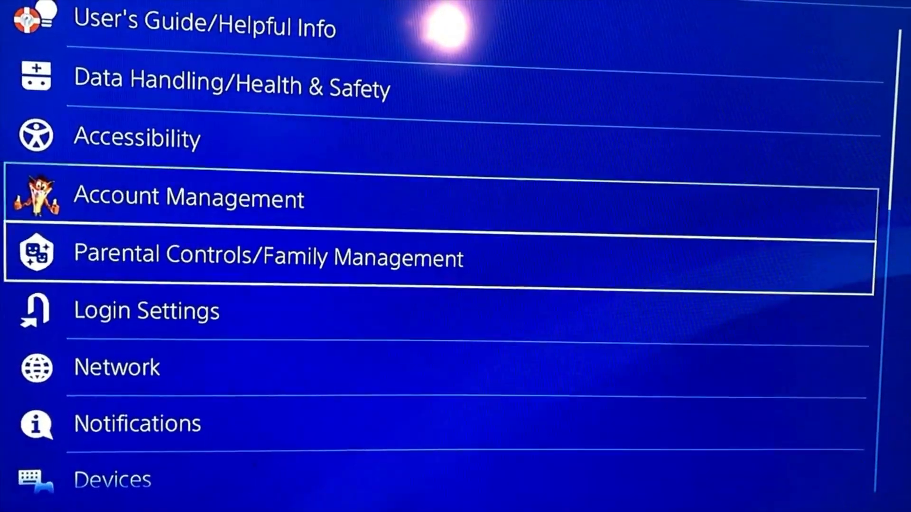
scroll("down", 3)
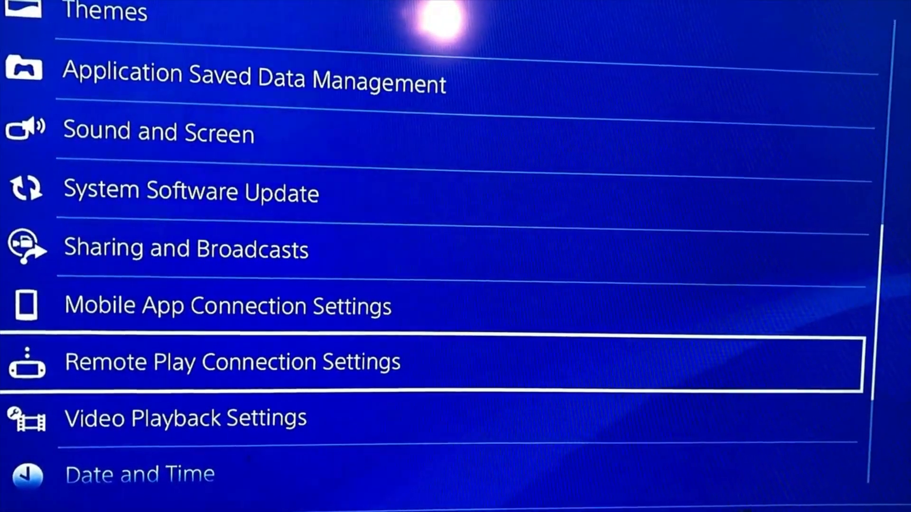
left_click(232, 361)
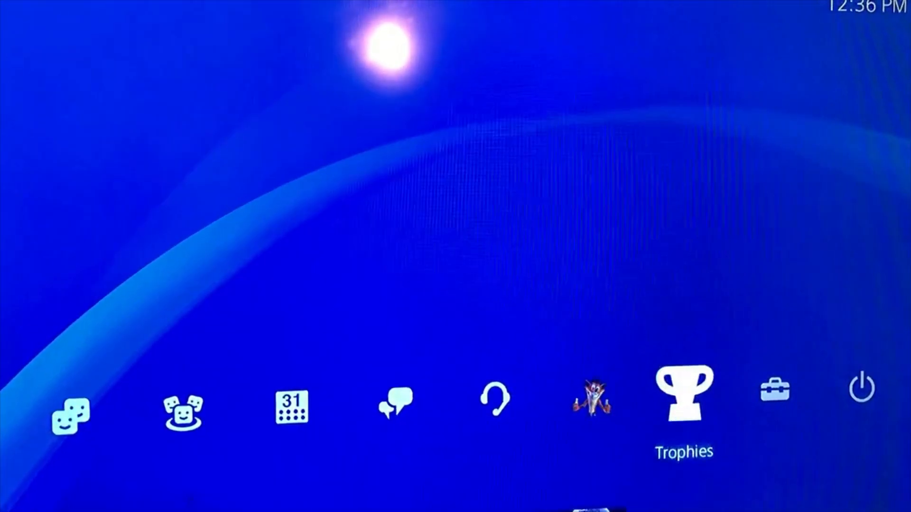
scroll("right", 3)
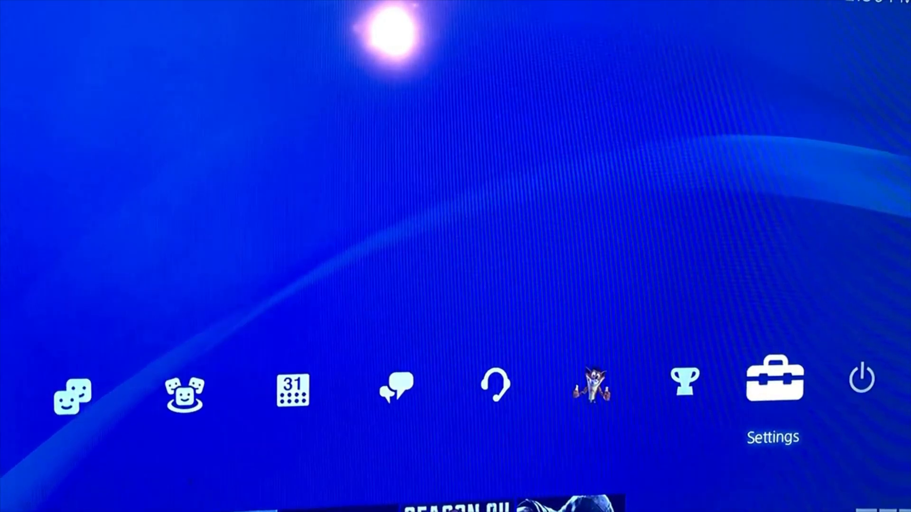
Return to Settings and select Remote Play Connection Settings a second time.
left_click(774, 382)
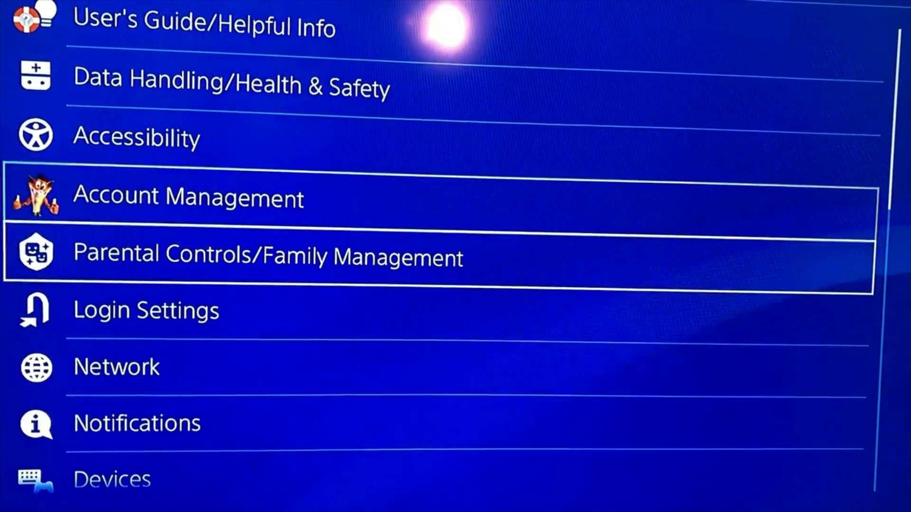
scroll("down", 3)
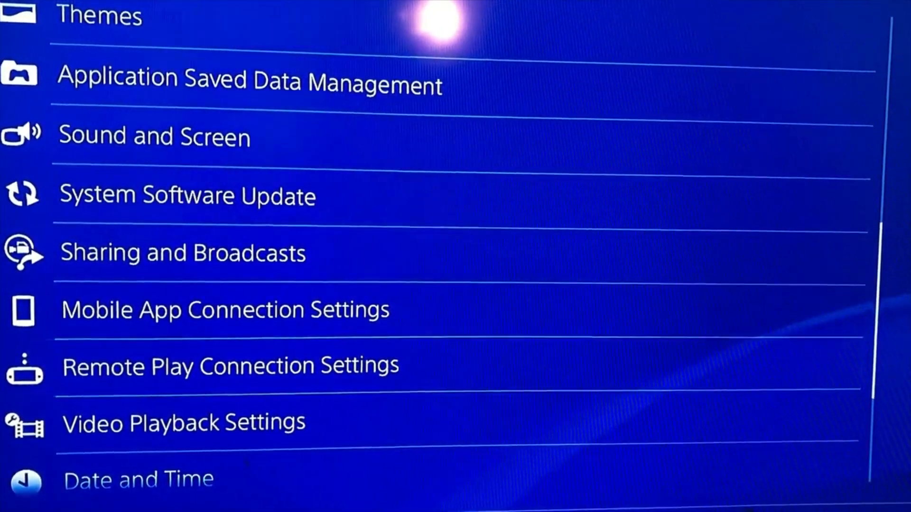
left_click(229, 365)
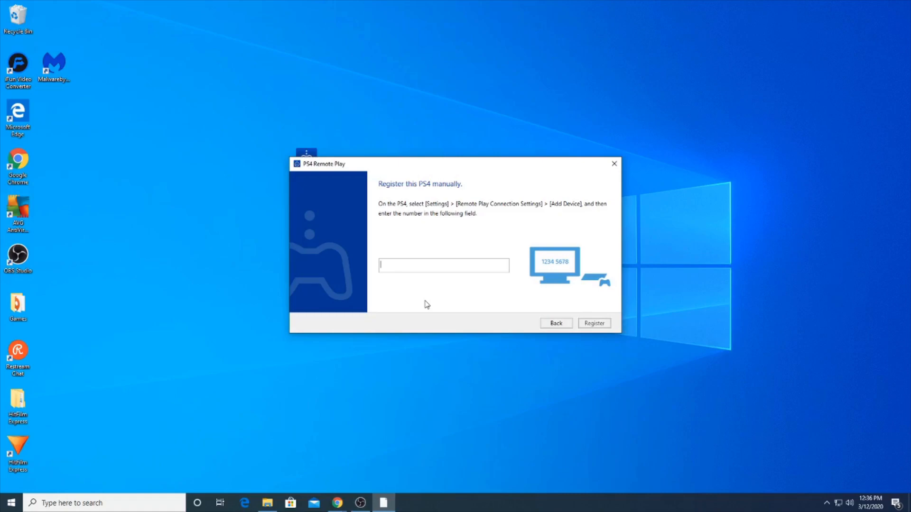
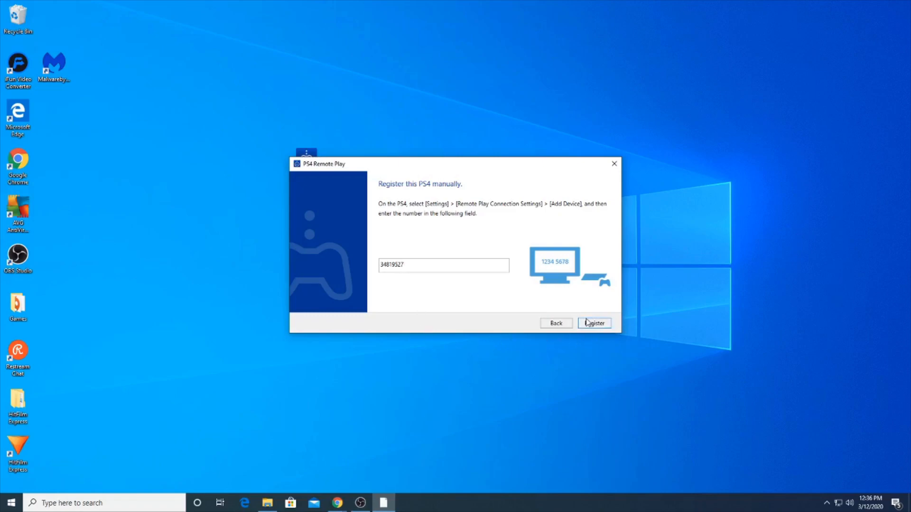
left_click(593, 322)
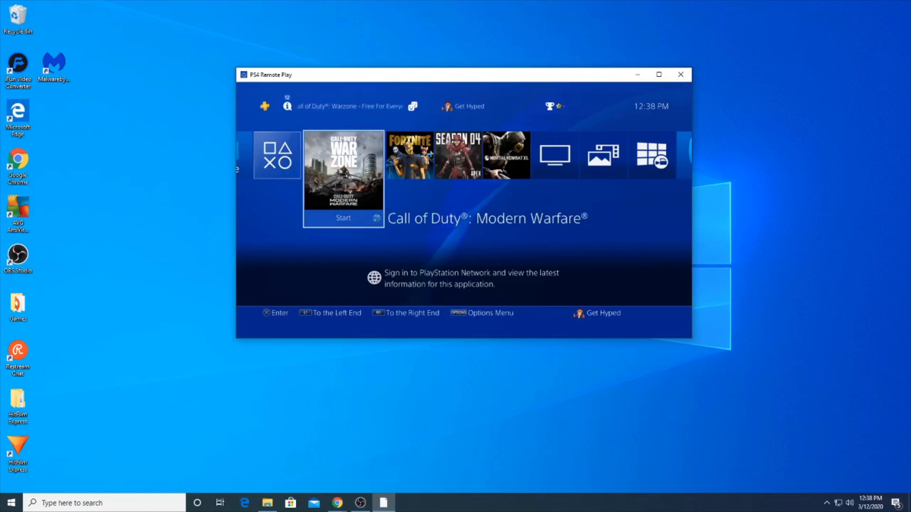
key("right")
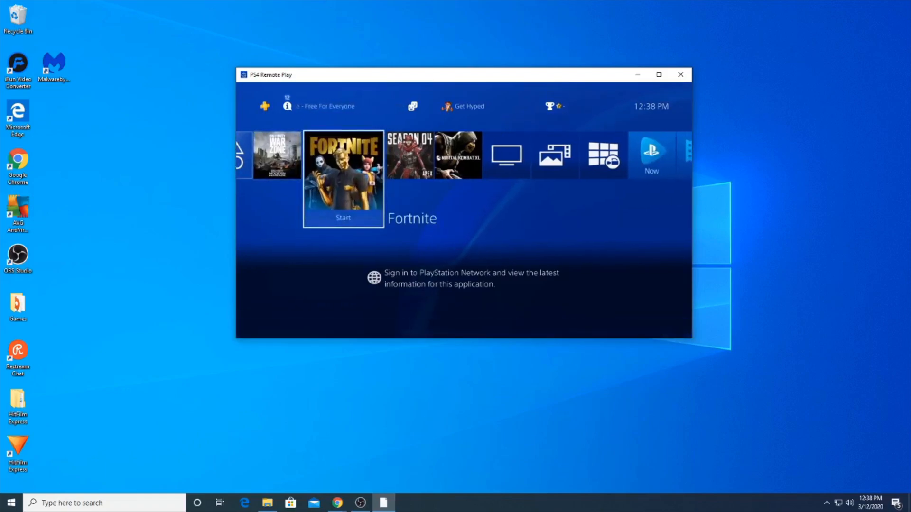
key("left")
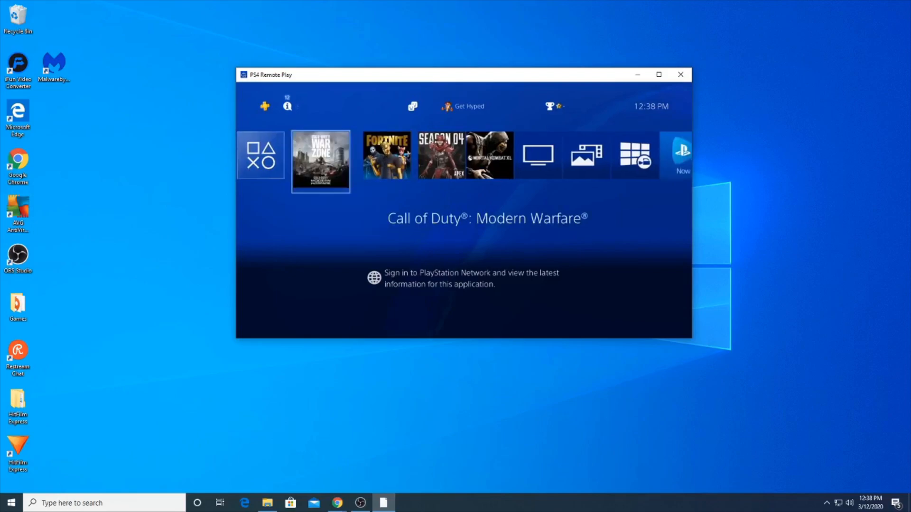